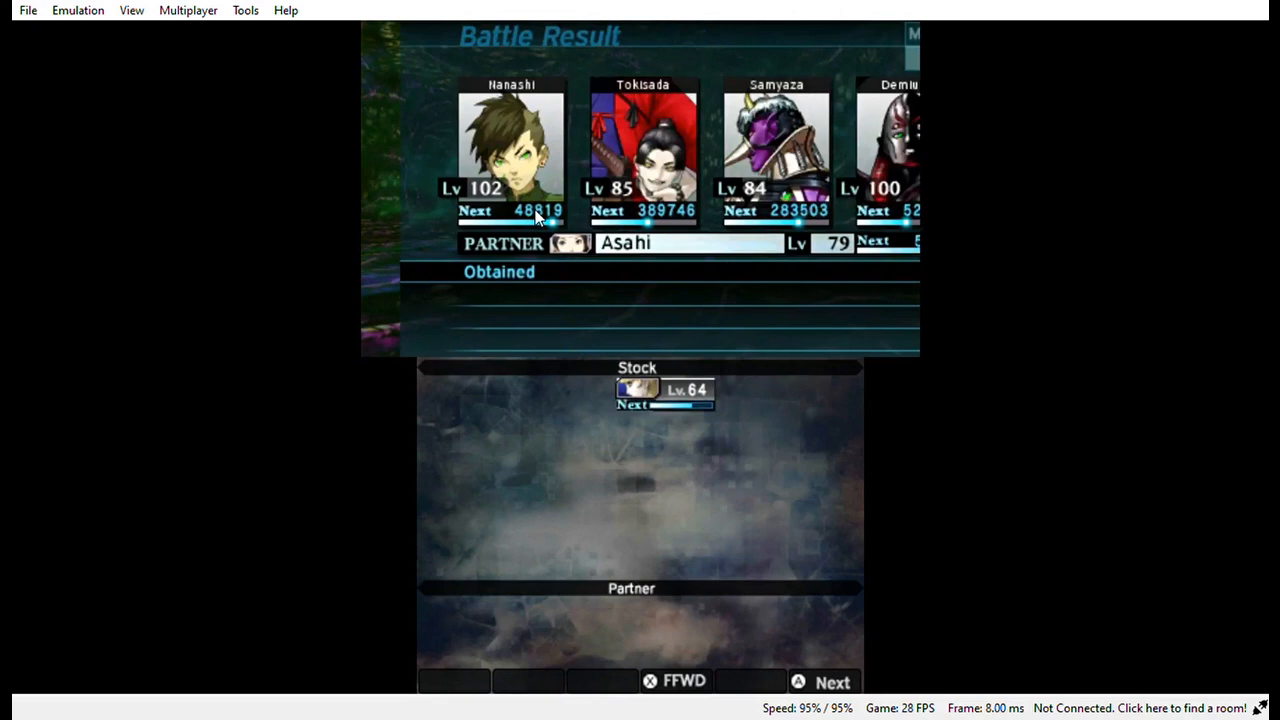
Continue into the next battle and highlight Shoot in Nanashi's skill list to view its gun-attack details
click(822, 682)
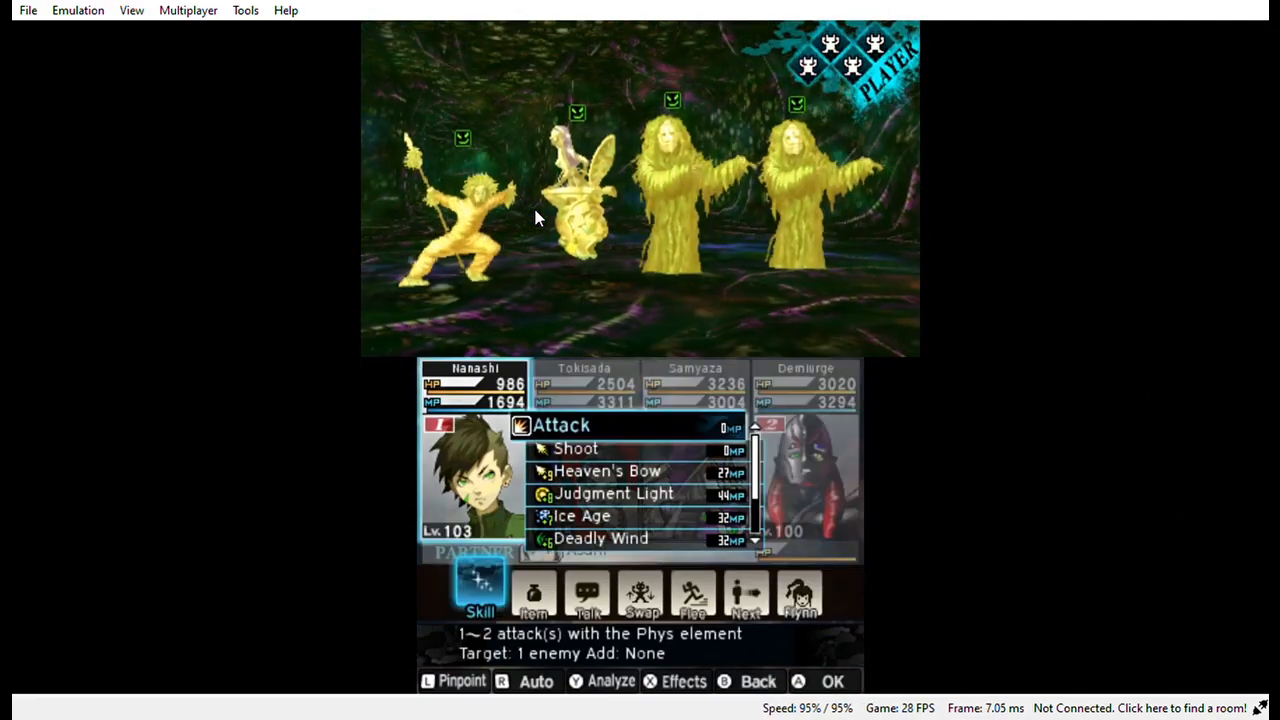
key(Down)
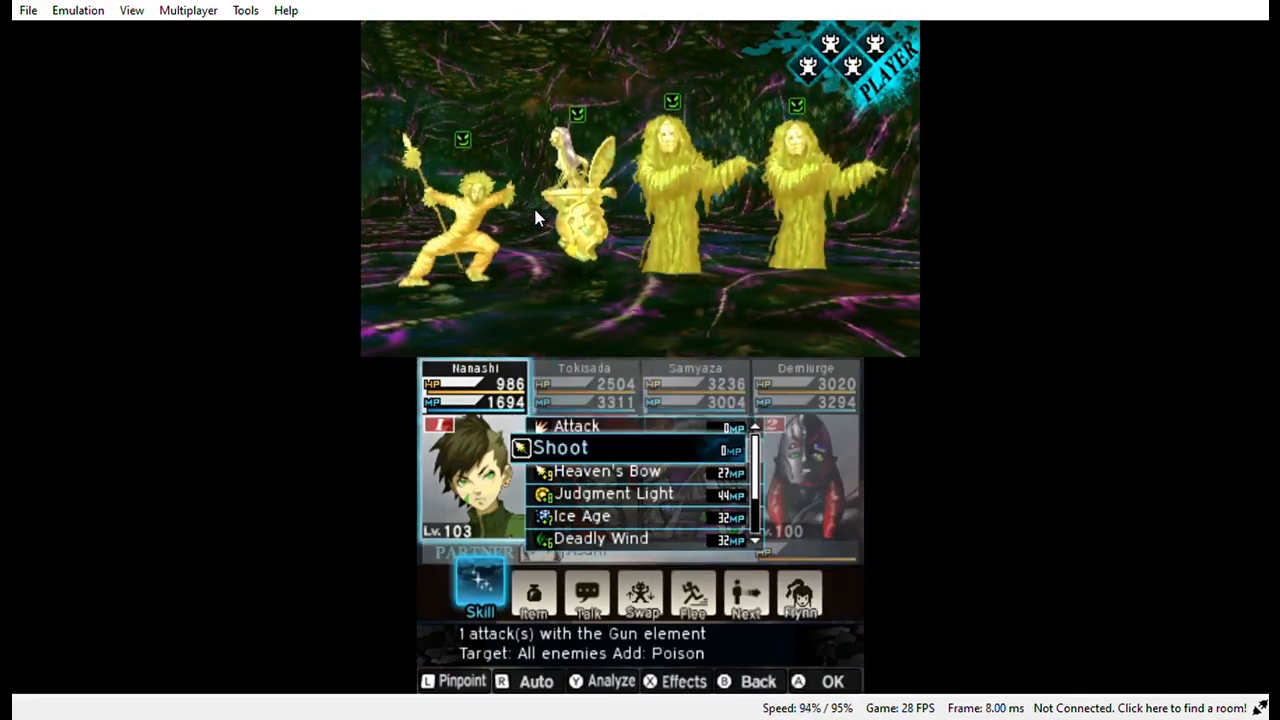